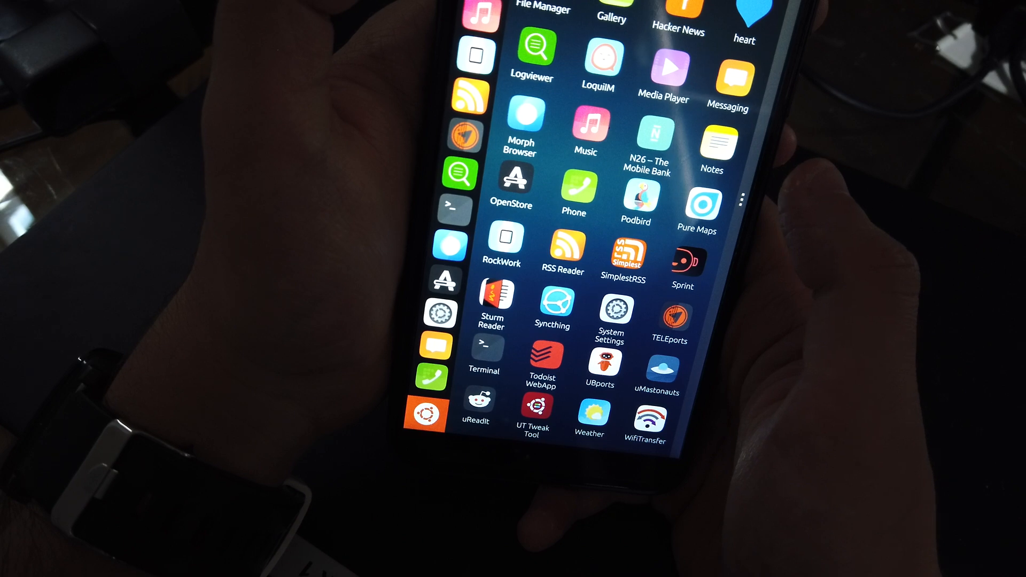
- Scroll the app drawer back up and launch Podbird from its icon
scroll(up, 3)
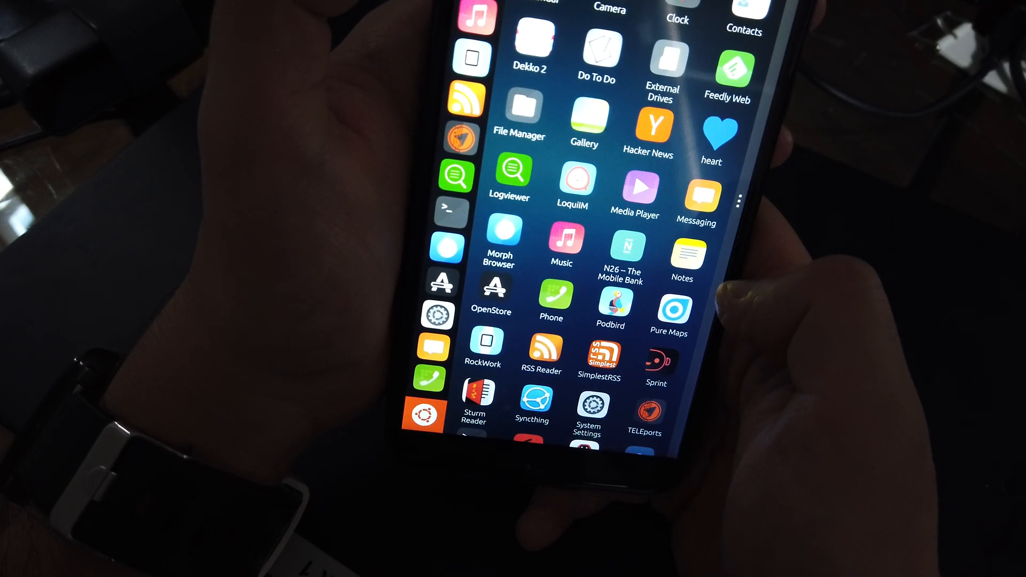
click(610, 308)
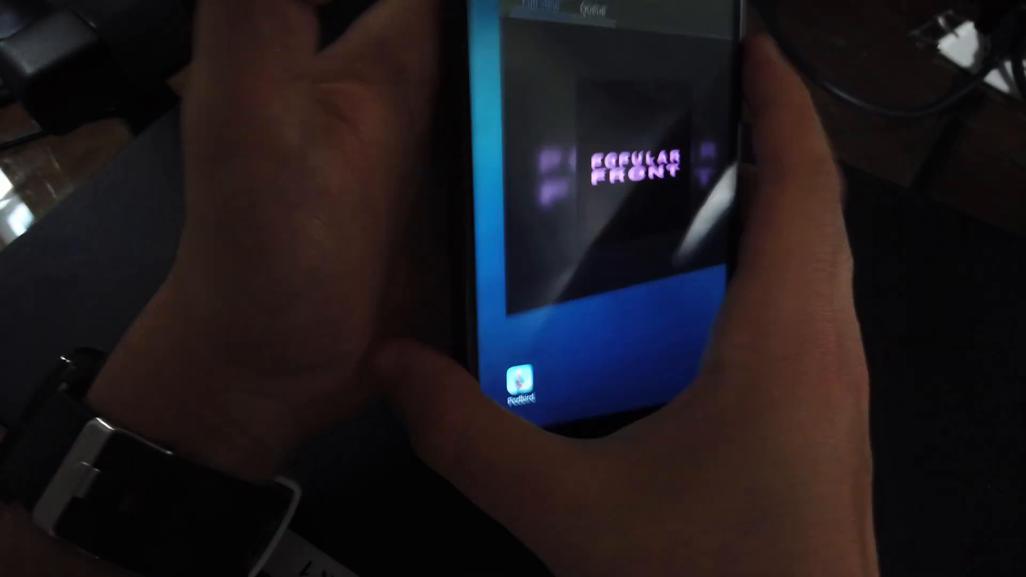